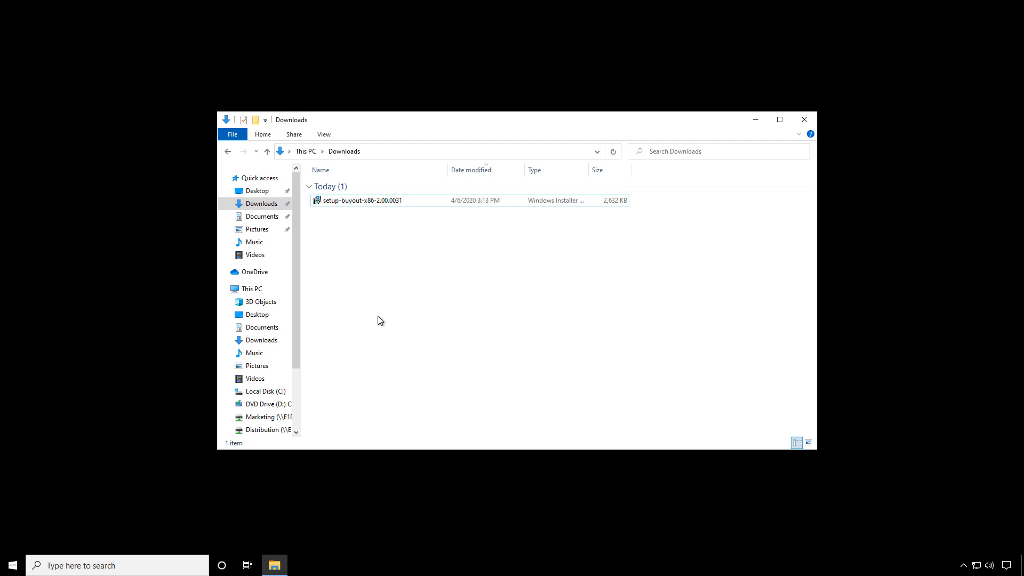
mouse_move(313, 231)
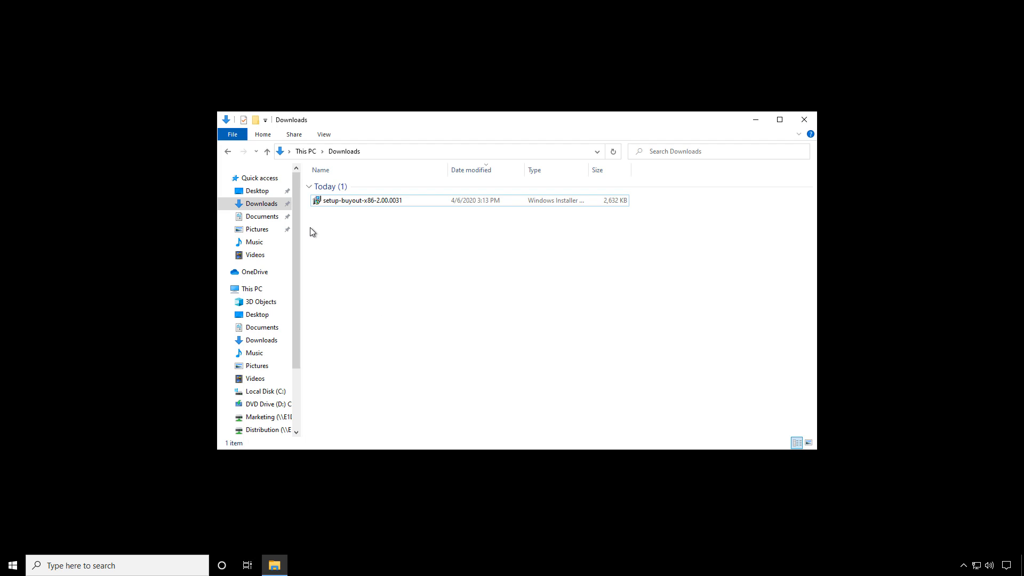
- Launch the setup-buyout-x86-2.00.0031 package from the Downloads folder
click(260, 202)
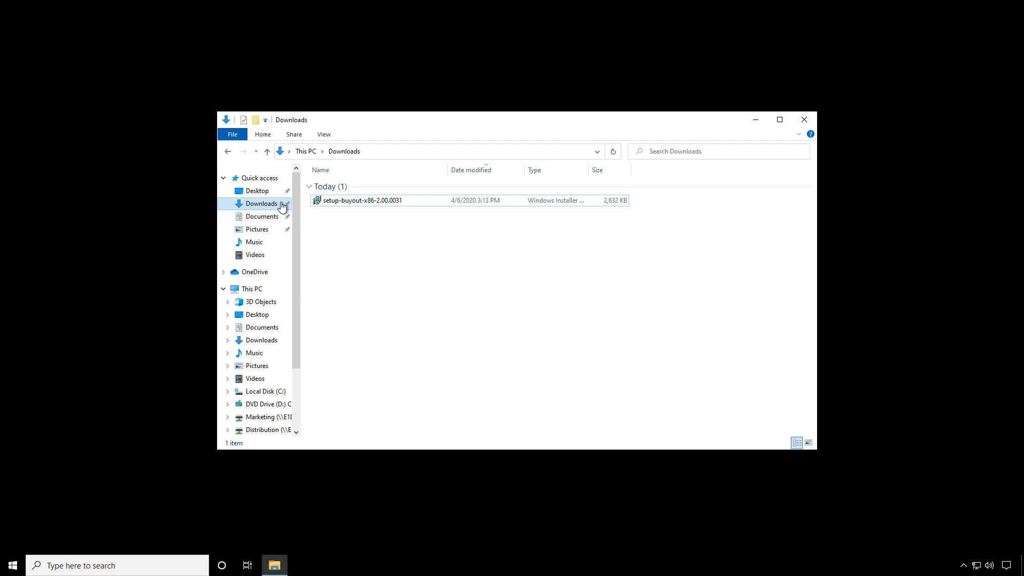
click(358, 200)
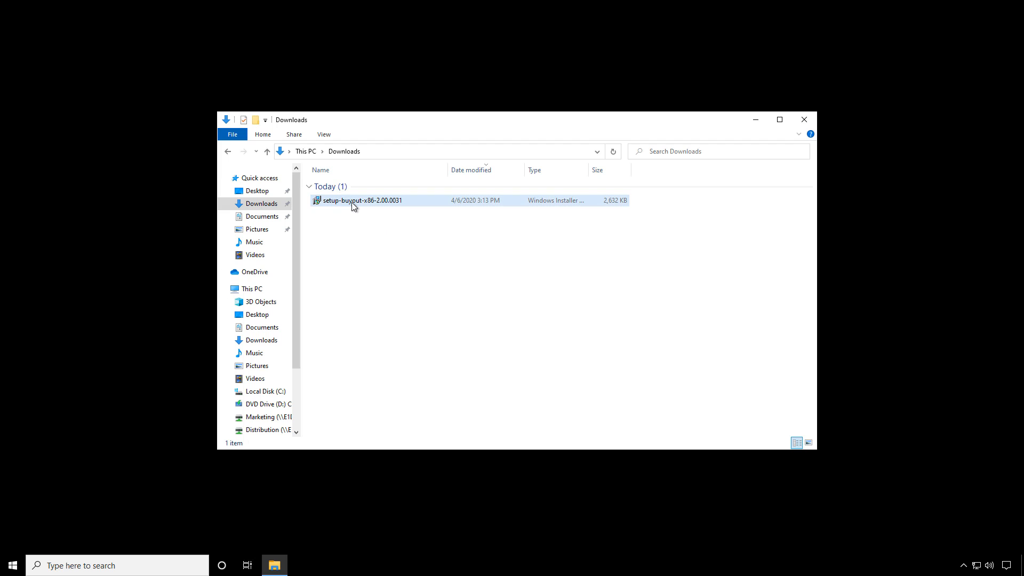
mouse_move(356, 203)
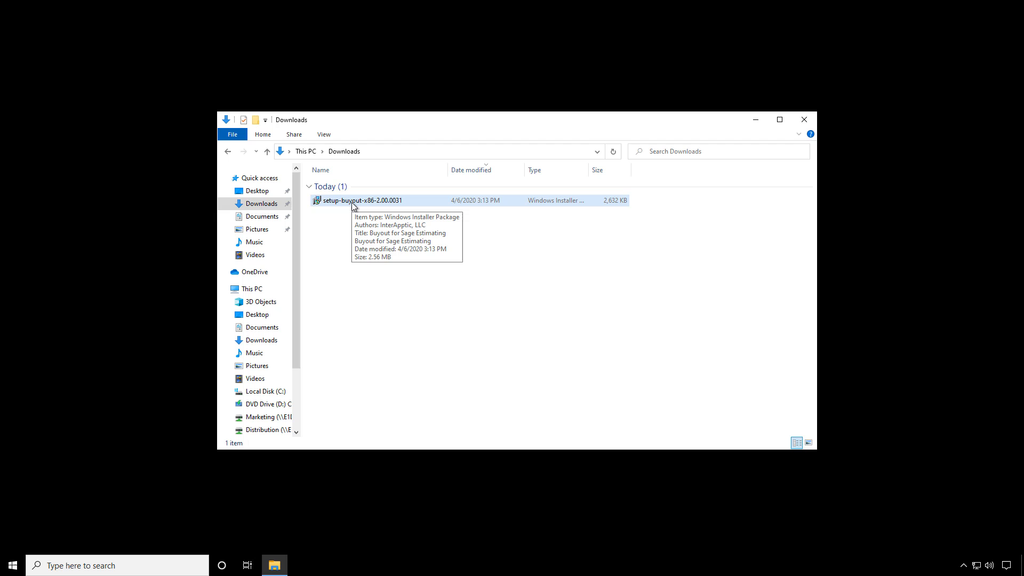
double_click(361, 200)
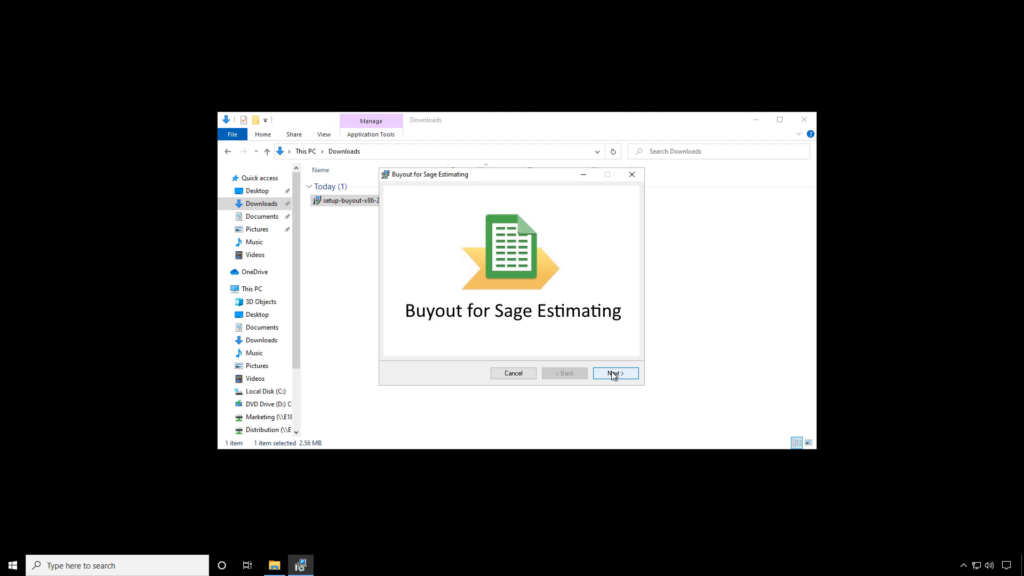
- Advance past the installer's welcome and information pages to component selection
click(614, 373)
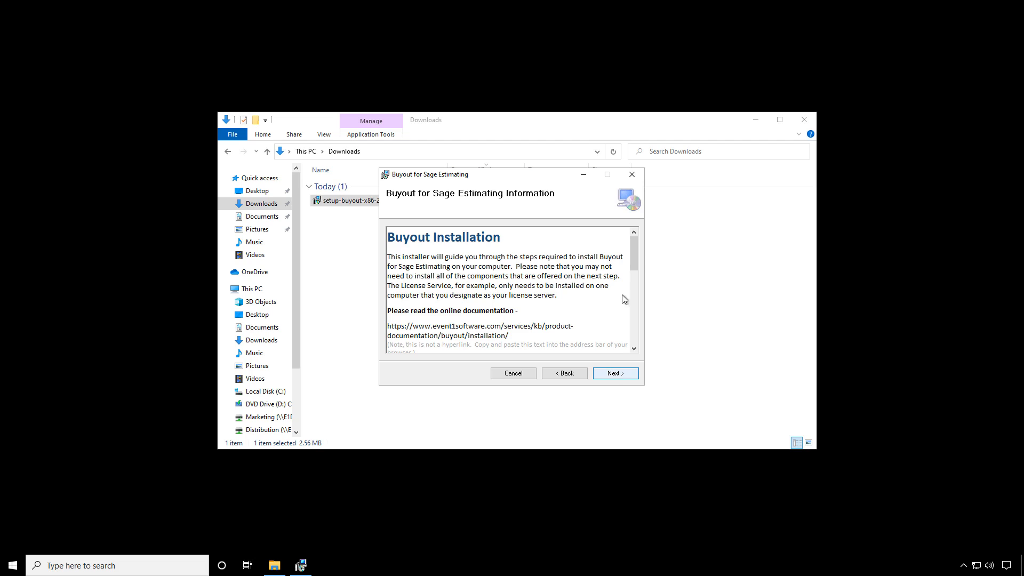
click(614, 373)
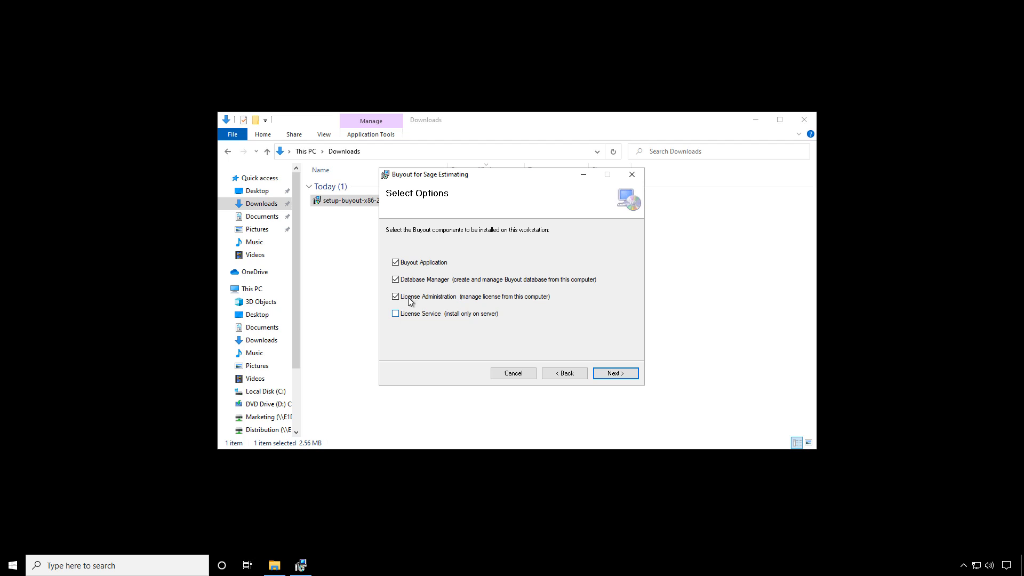
- Select only the License Service component and continue to the installation confirmation page
click(395, 263)
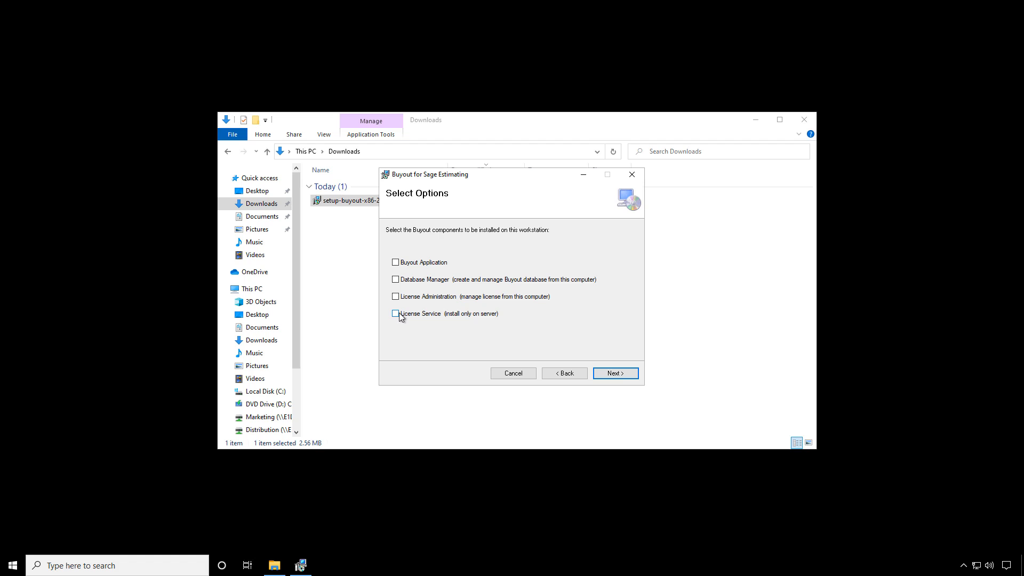
click(394, 314)
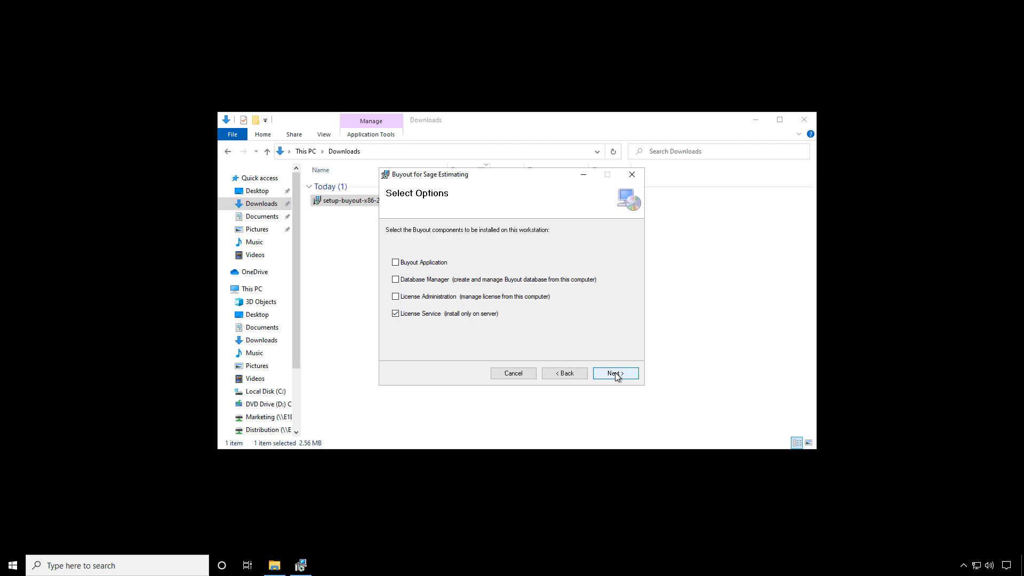
click(614, 374)
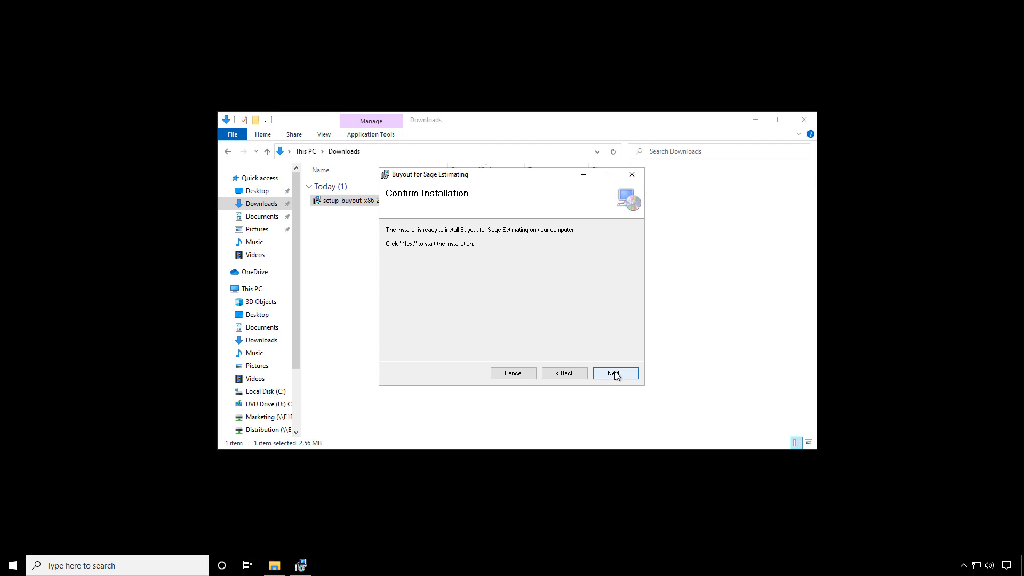
- Run the installation and close the installer once it reports success
click(615, 374)
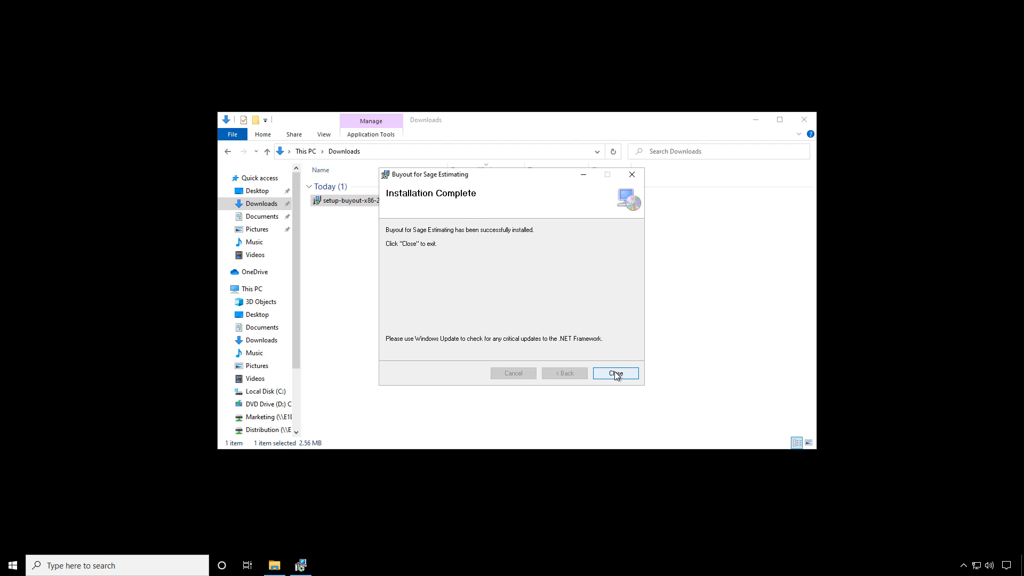
click(615, 373)
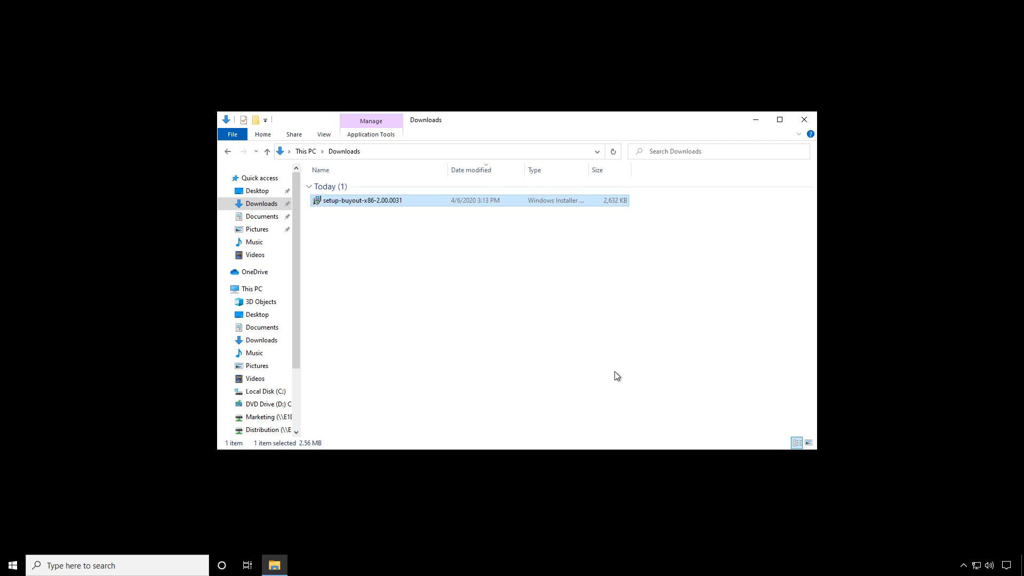
mouse_move(388, 568)
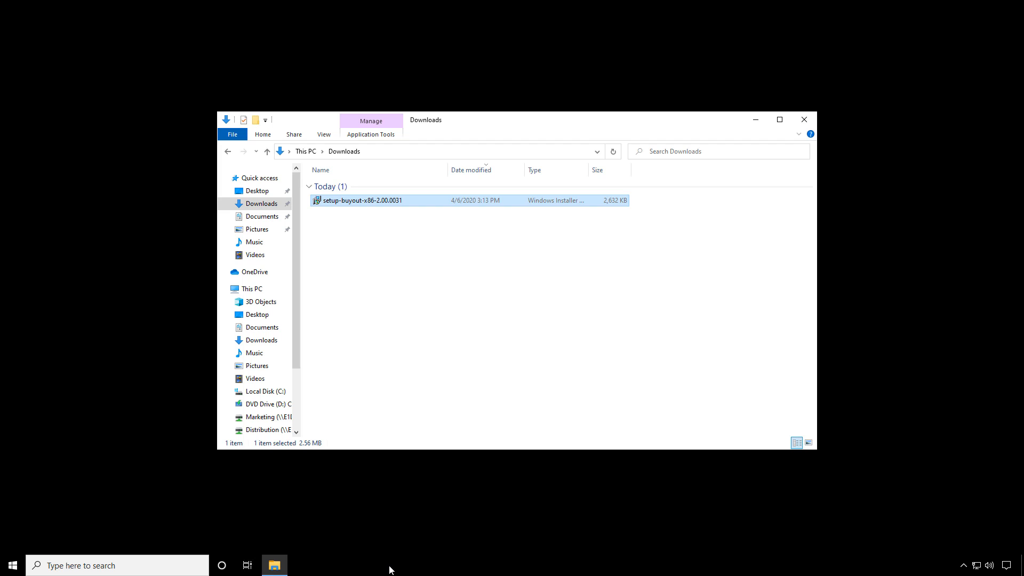
- Bring up the taskbar context menu from an empty taskbar area
right_click(392, 566)
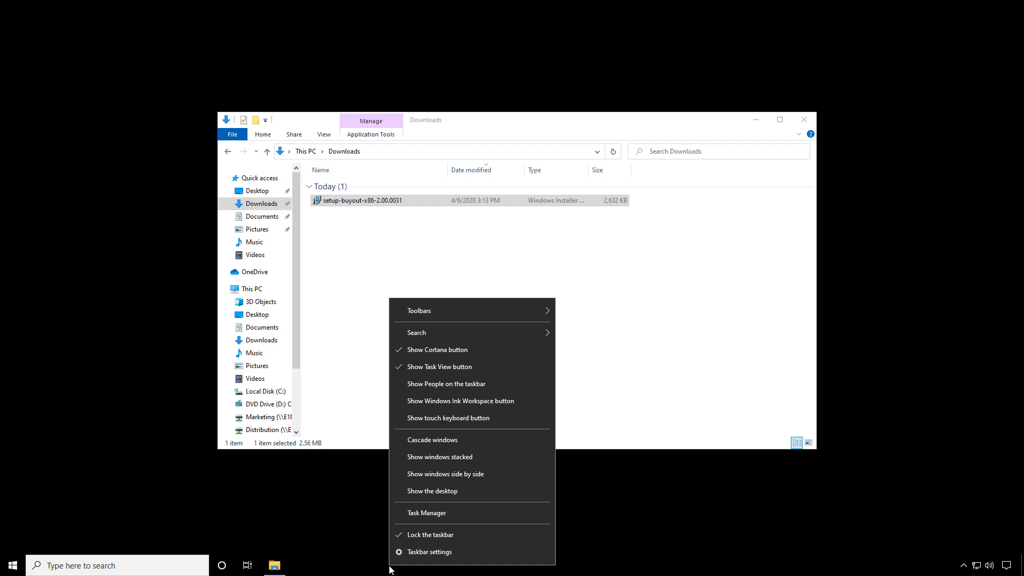
mouse_move(426, 513)
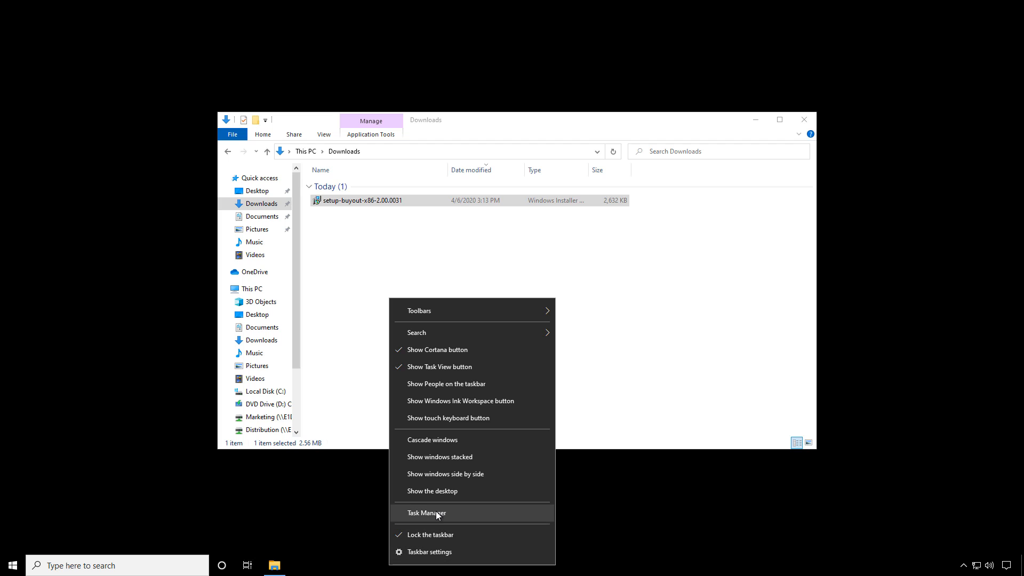
- Launch Task Manager with More details expanded and show the Services list
click(427, 514)
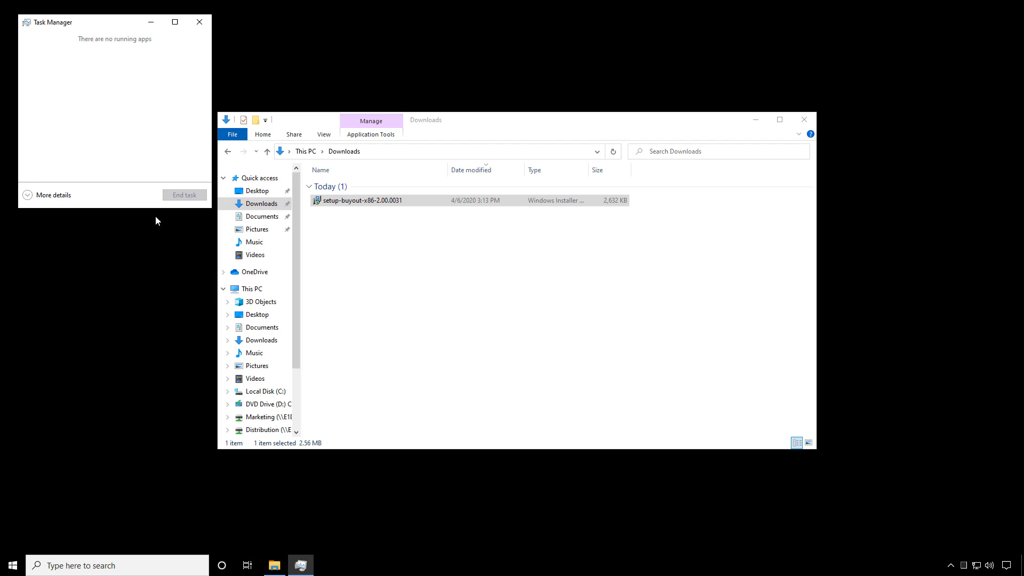
click(53, 195)
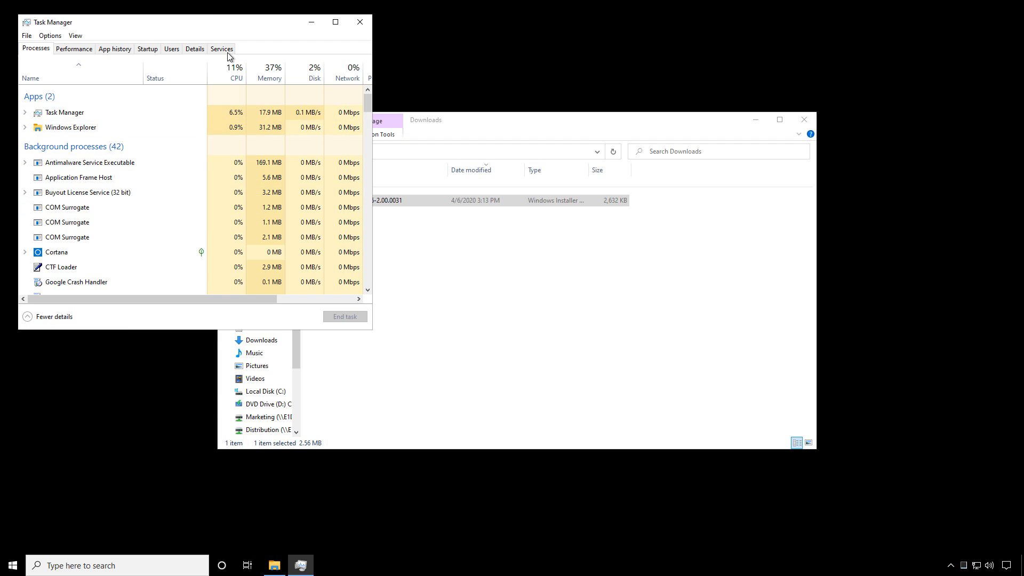
click(222, 48)
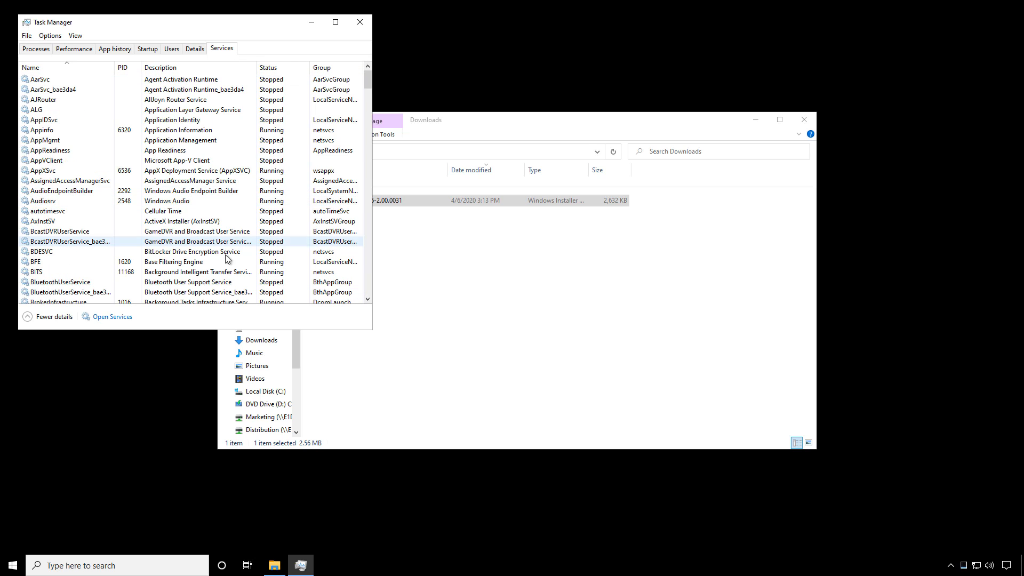
- Locate Buyout License Server in the services list, confirm it is Running, and close Task Manager
scroll(down, 3)
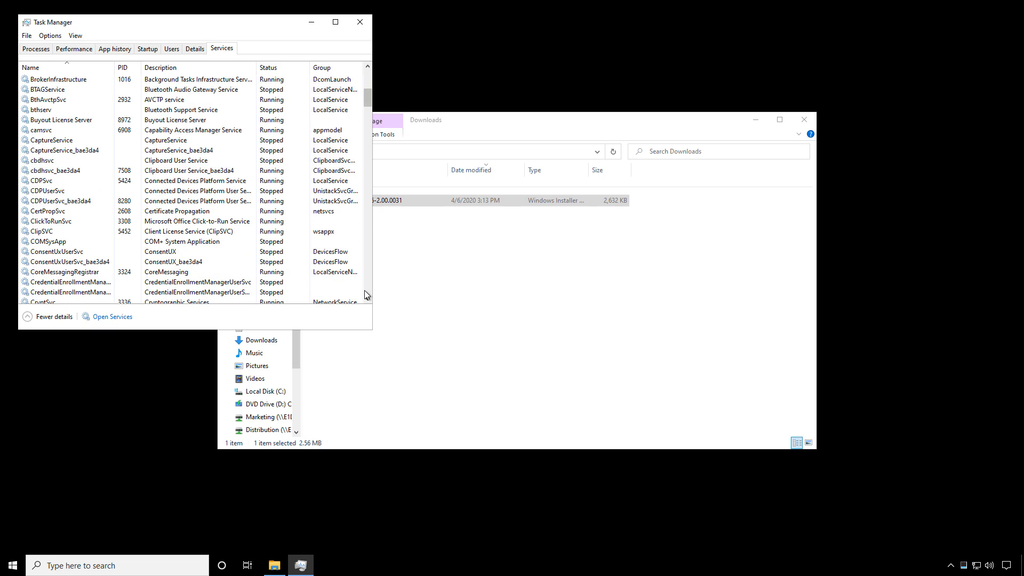
click(59, 119)
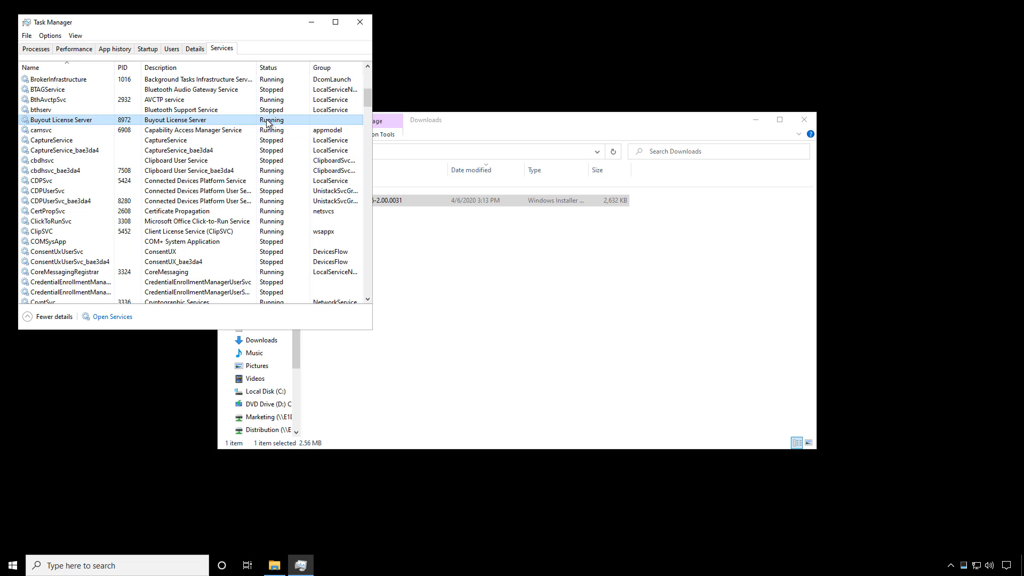
mouse_move(236, 124)
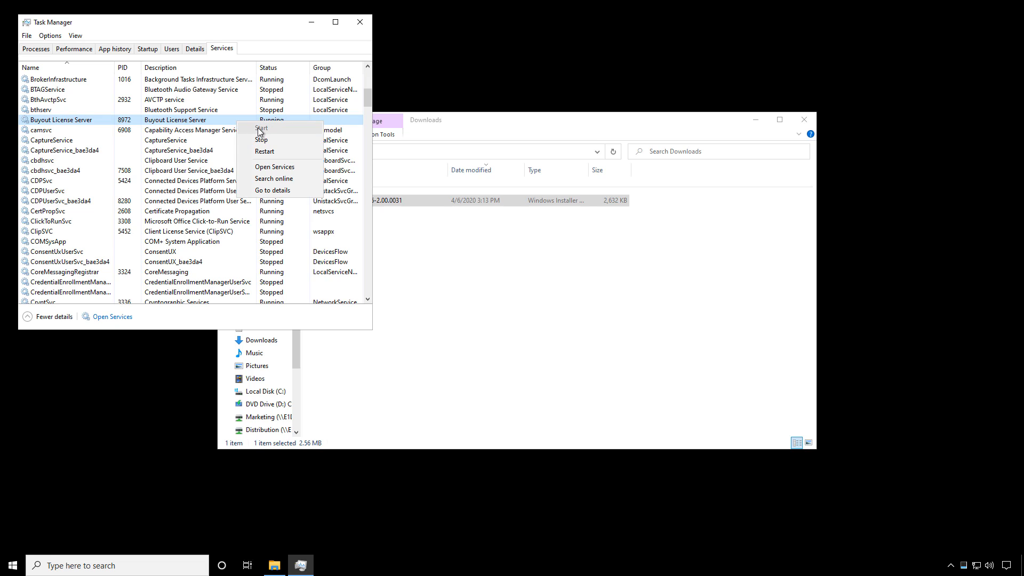
click(362, 59)
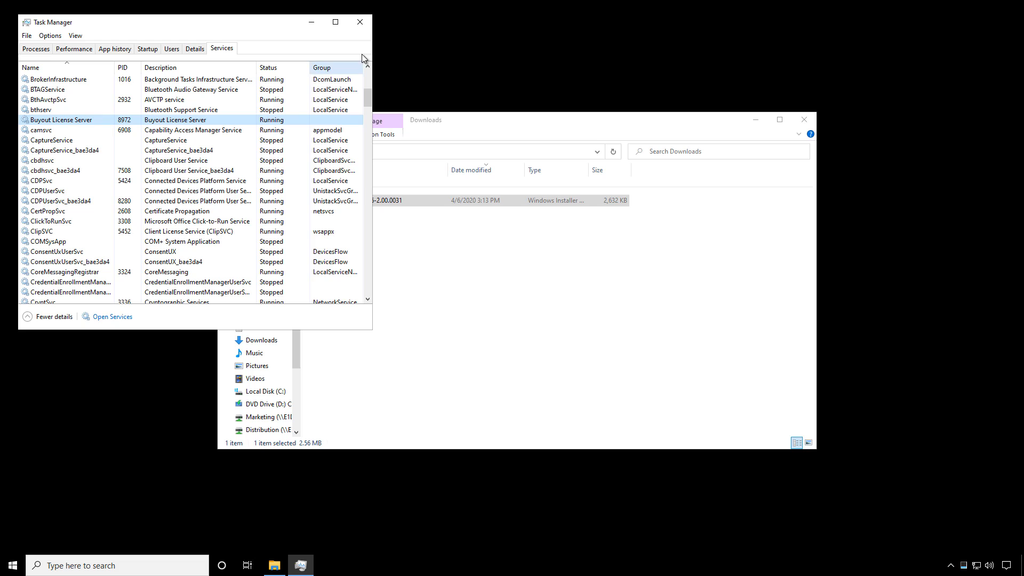
click(359, 21)
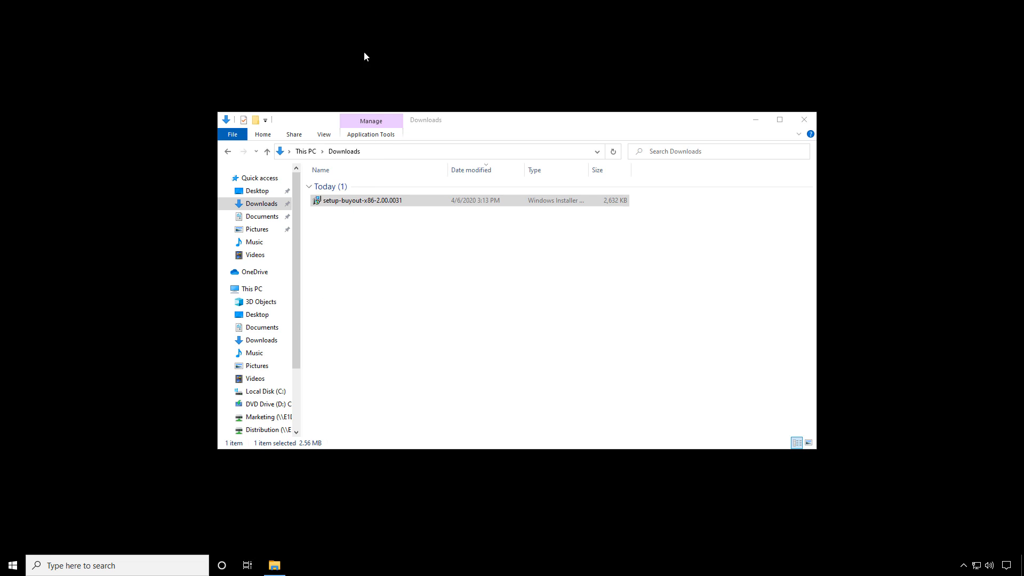
mouse_move(419, 253)
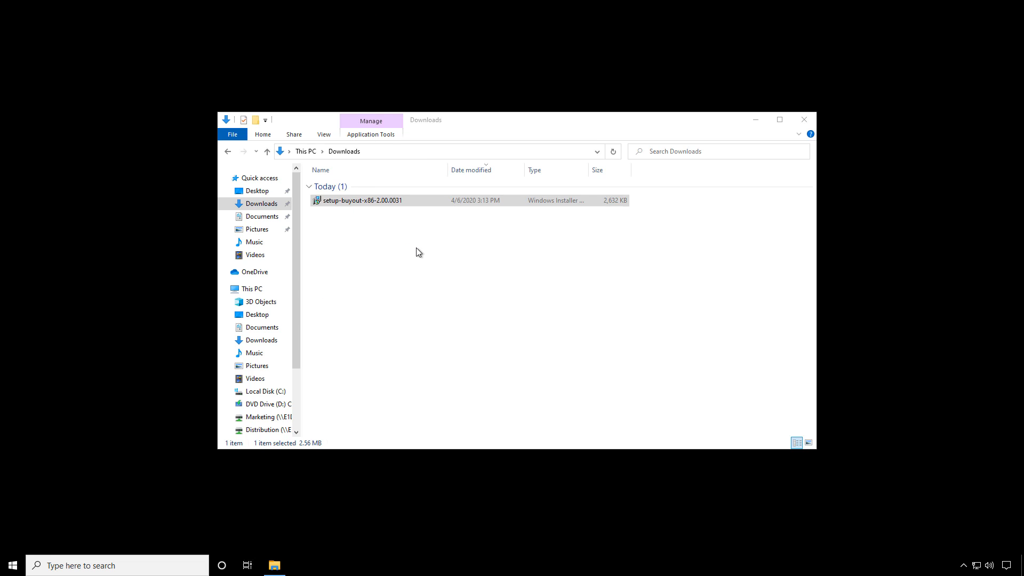